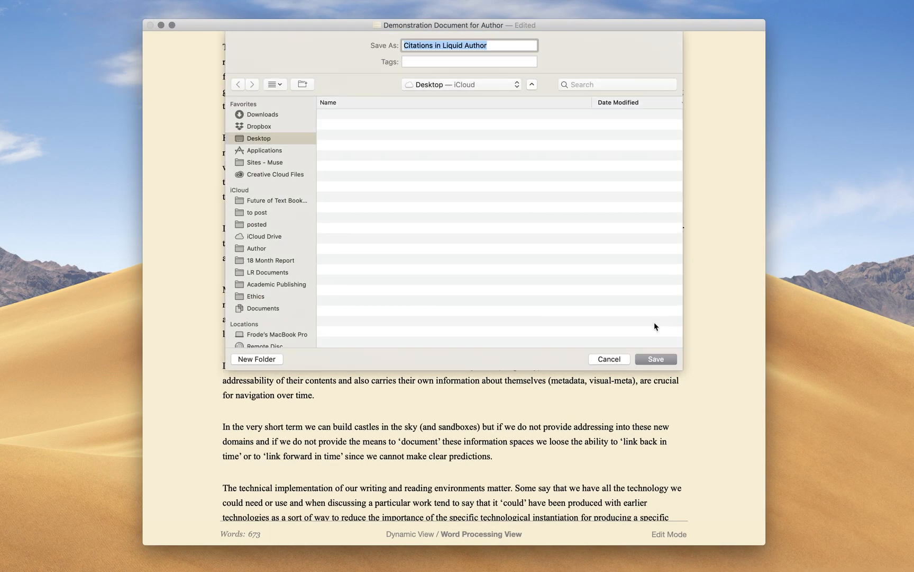
# Save the document as 'Citations in Liquid Author' on the iCloud Desktop
pyautogui.click(655, 359)
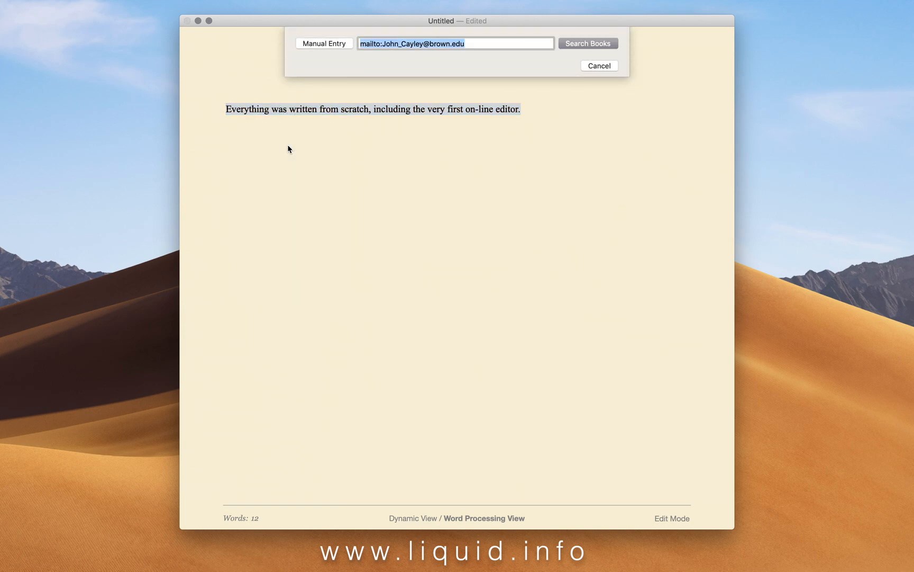
# Search books for 'bootstrapping' and cite Thierry Bardini's Bootstrapping
pyautogui.write('bootstrappin')
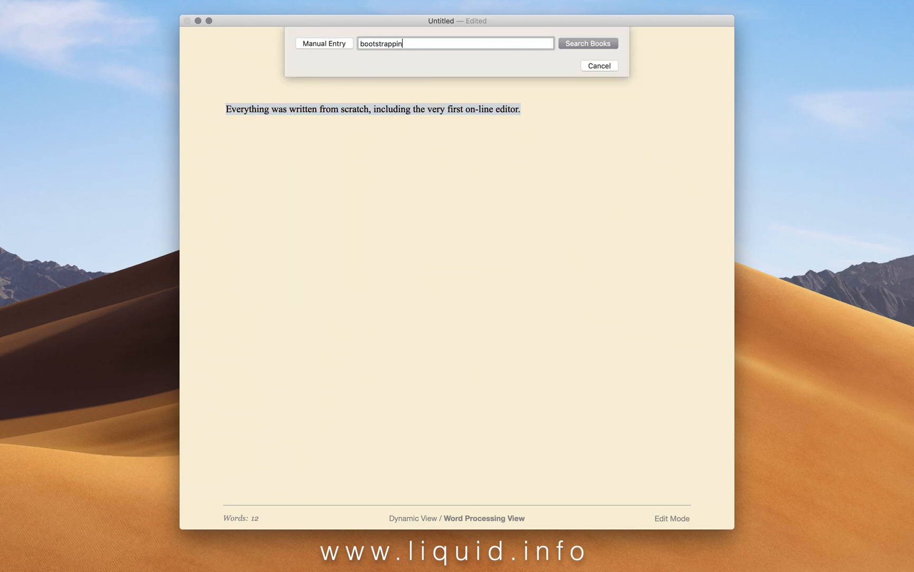
pyautogui.click(588, 43)
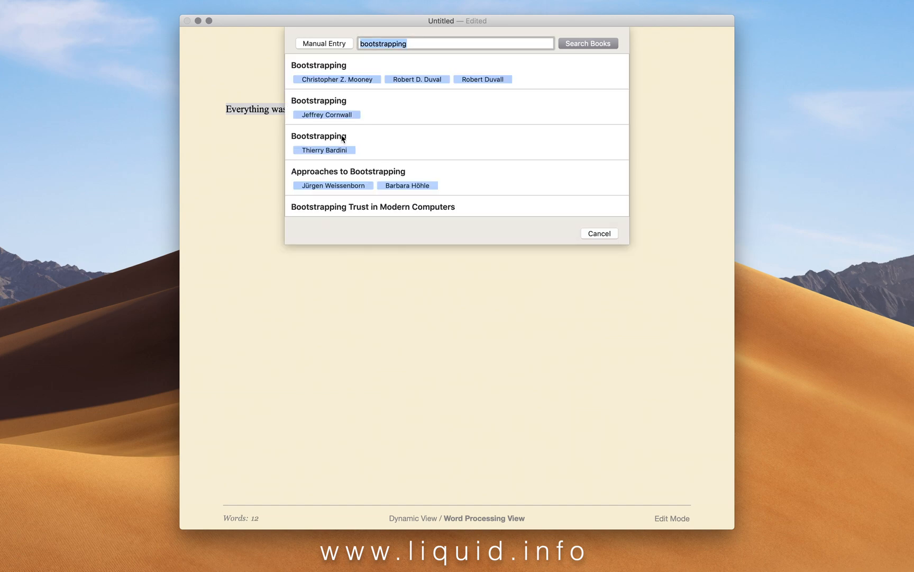
pyautogui.click(320, 136)
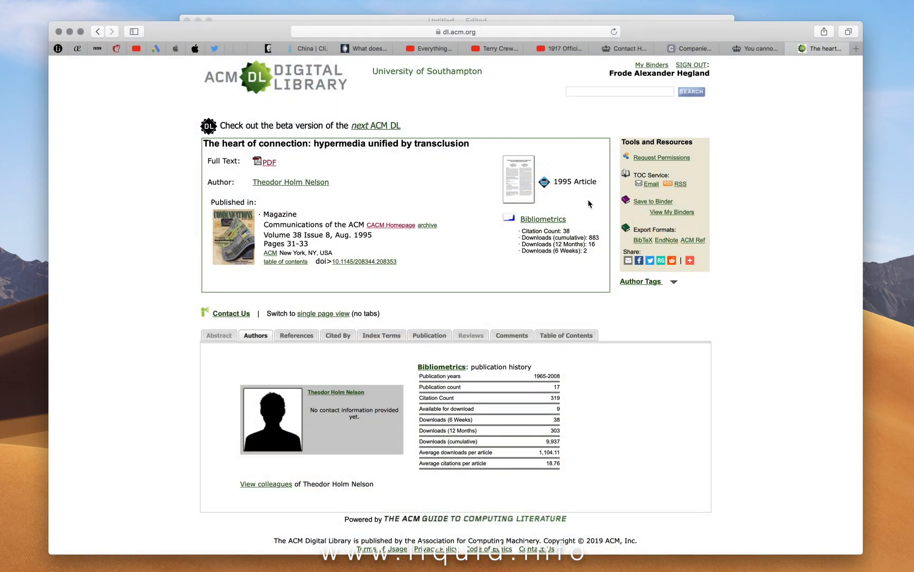
pyautogui.click(642, 239)
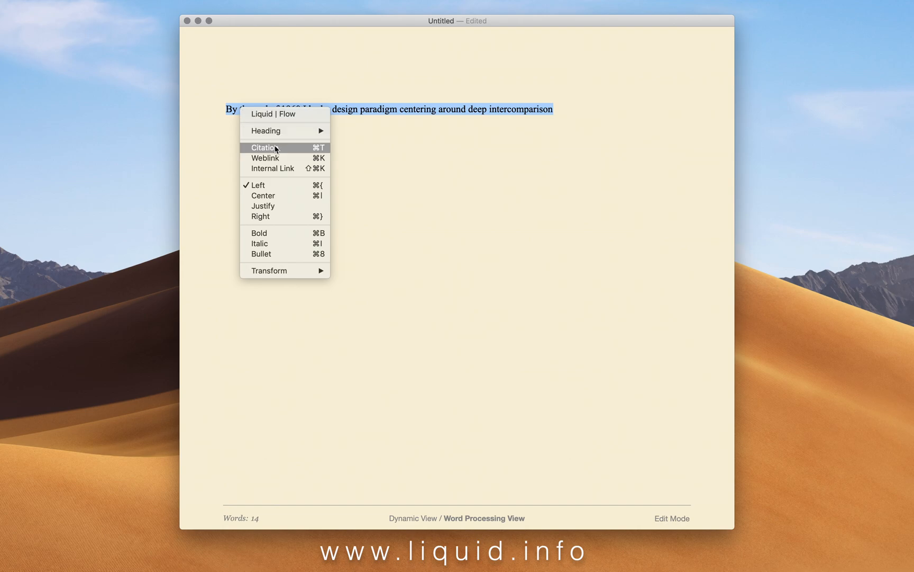
# Save Nelson's 1995 transclusion article, filled from BibTeX, as the sentence's citation
pyautogui.click(266, 147)
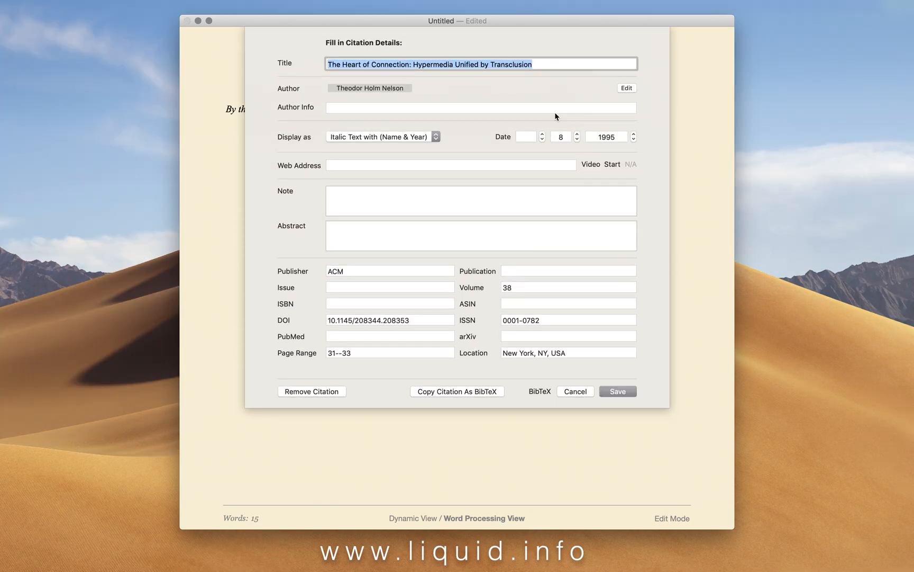
pyautogui.click(618, 390)
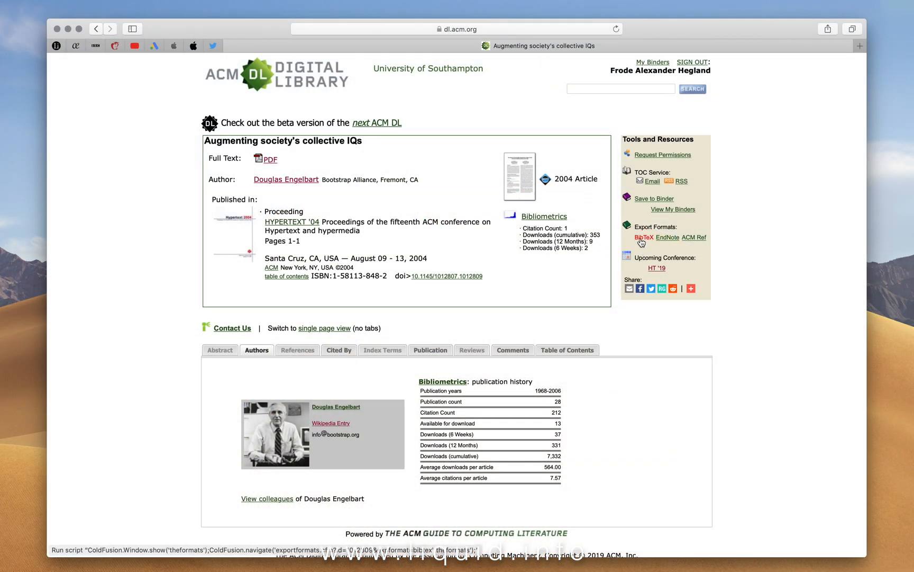
# Export BibTeX data for Engelbart's 'Augmenting society's collective IQs' from ACM
pyautogui.click(644, 238)
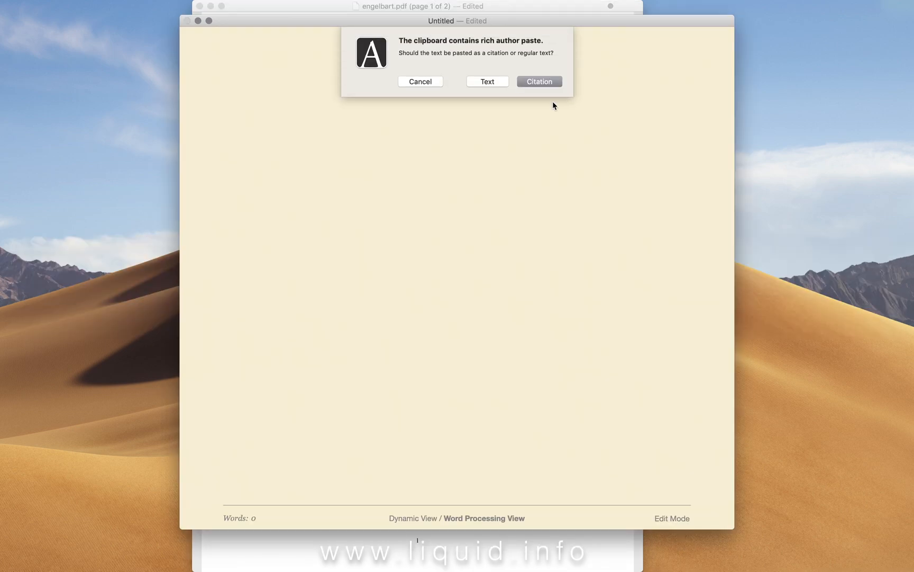
# Paste the engelbart.pdf rich author content as a citation
pyautogui.click(538, 81)
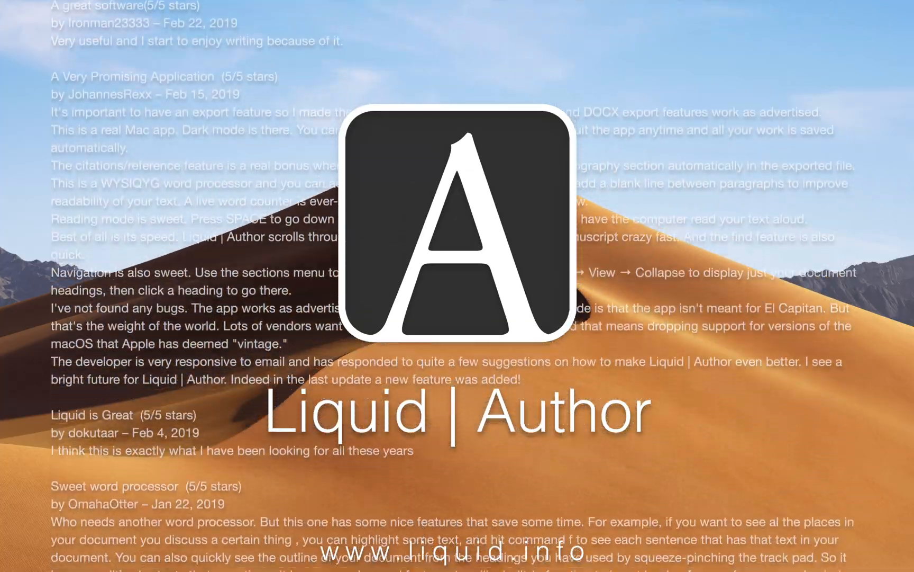
pyautogui.scroll(-3)
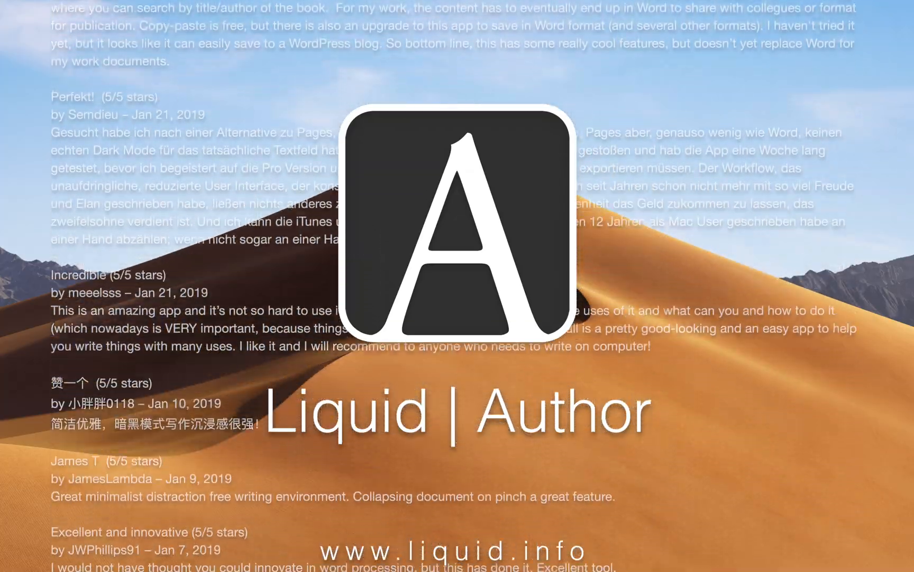
pyautogui.scroll(-3)
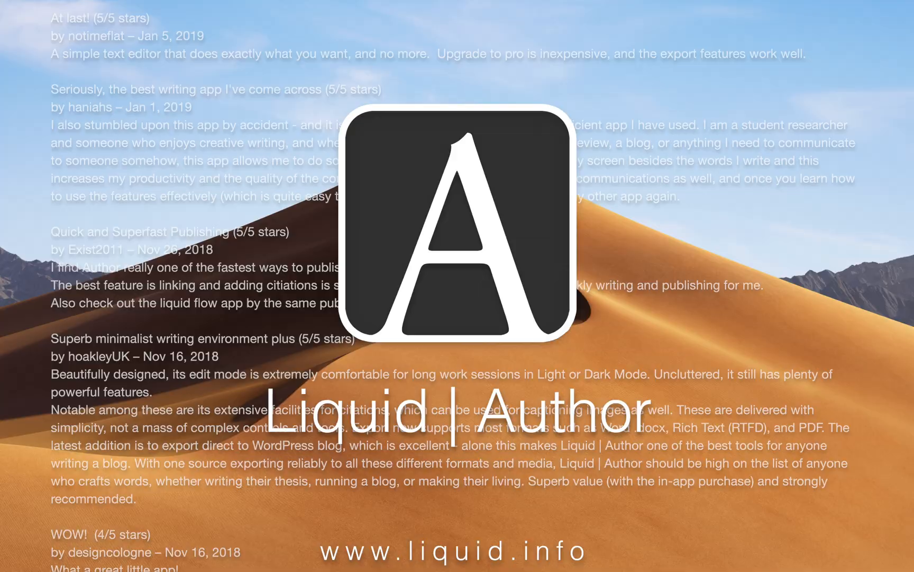
pyautogui.scroll(-3)
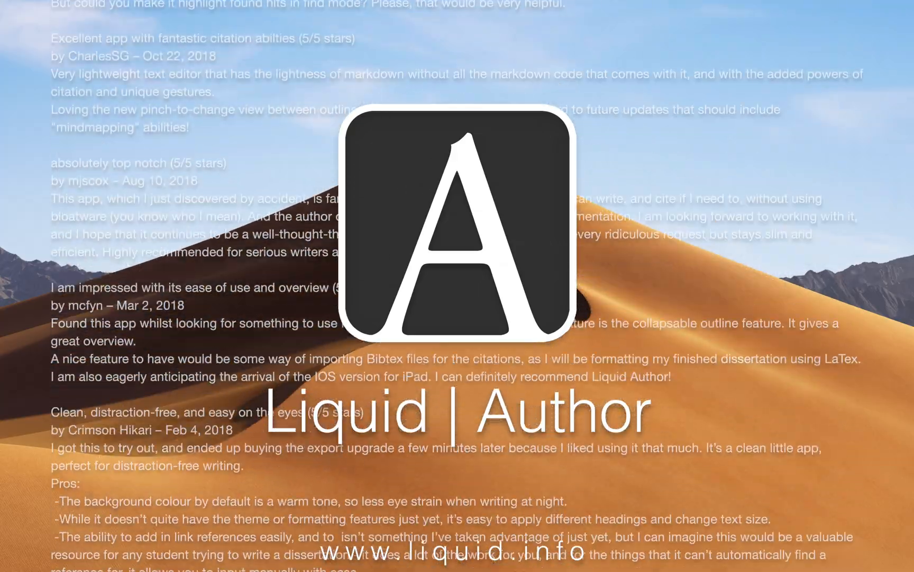
pyautogui.scroll(-3)
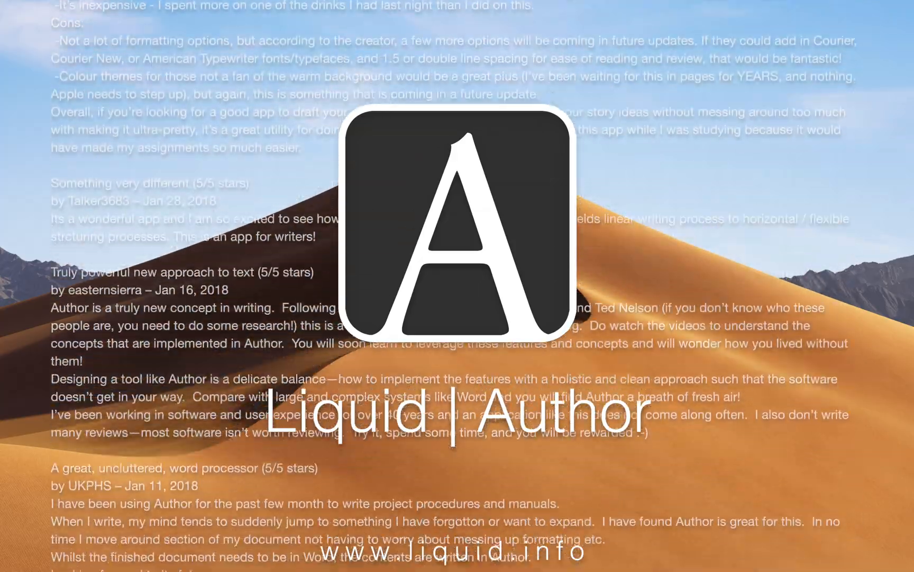
pyautogui.scroll(-3)
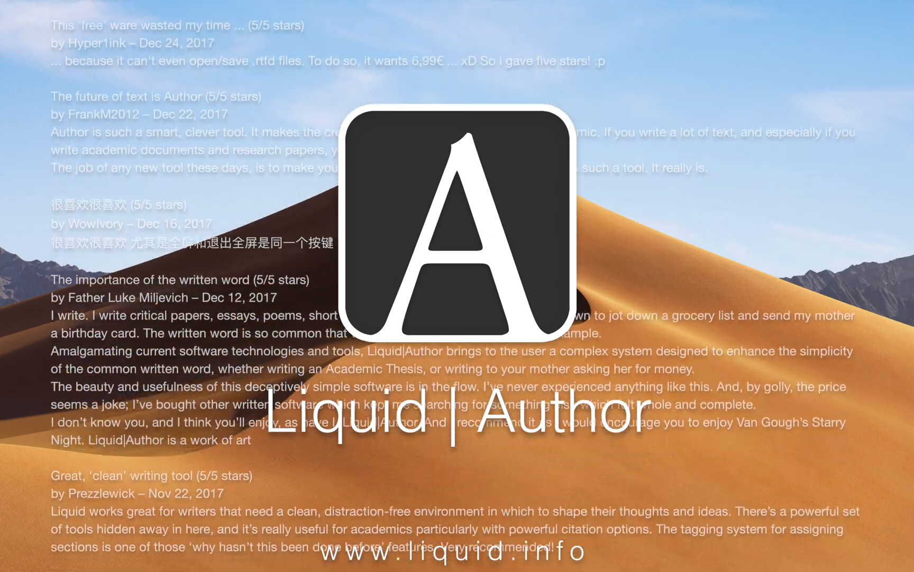